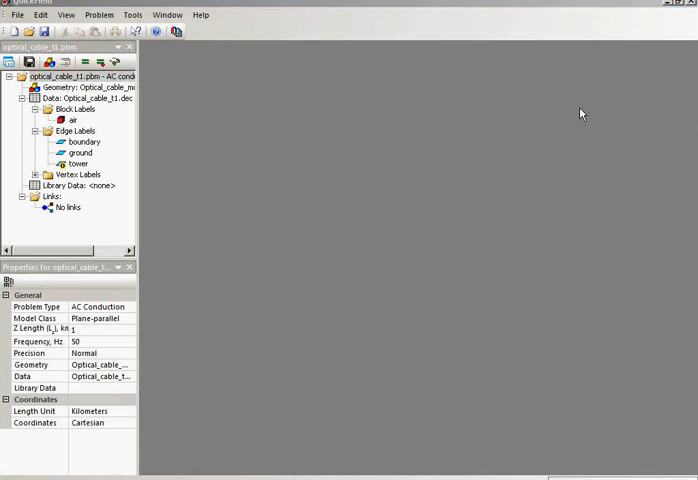
{"action": "mouse_move", "coordinate": [688, 120]}
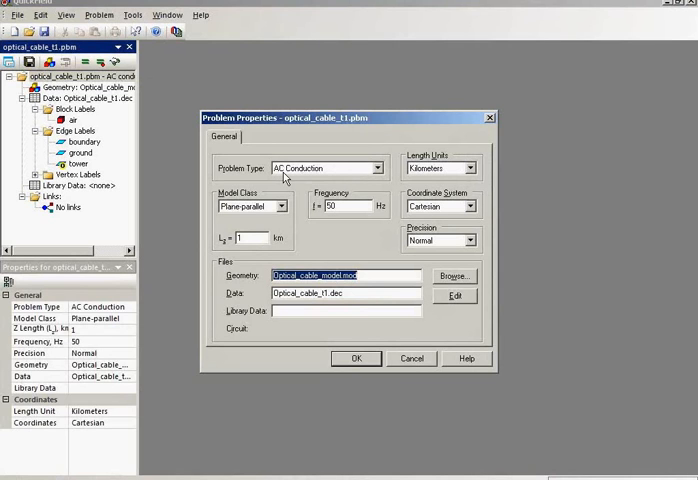
{"action": "mouse_move", "coordinate": [270, 220]}
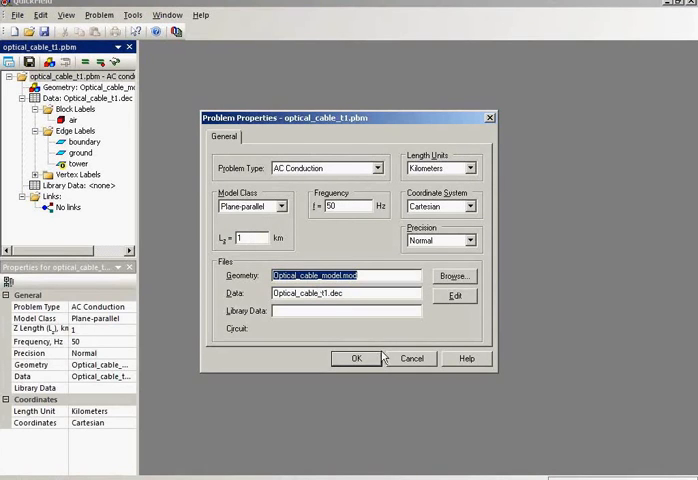
{"action": "mouse_move", "coordinate": [412, 358]}
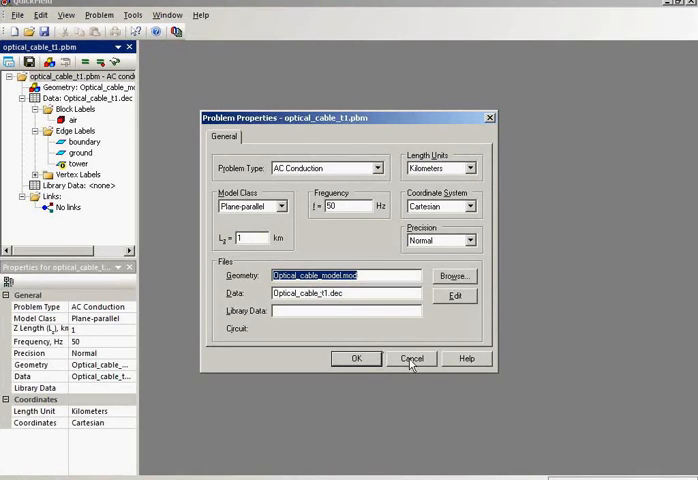
Review the air block's material properties and leave them unchanged.
{"action": "left_click", "coordinate": [412, 358]}
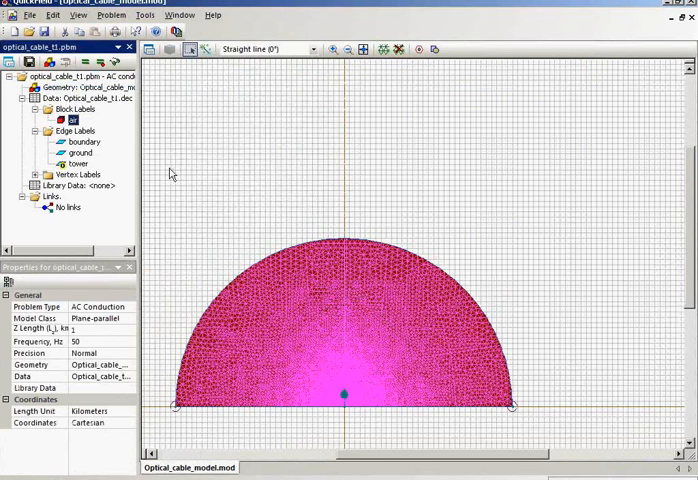
{"action": "double_click", "coordinate": [72, 118]}
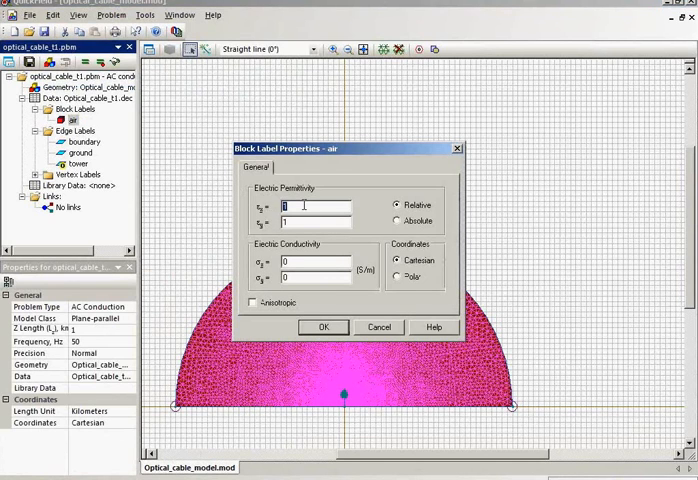
{"action": "left_click", "coordinate": [322, 328]}
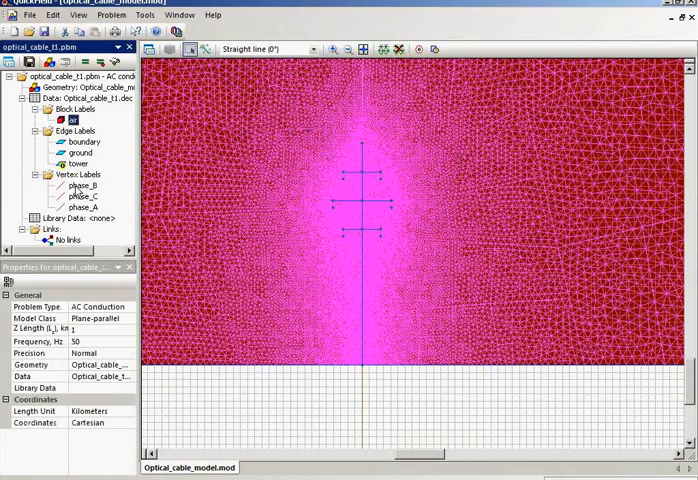
Review phase_A's voltage label: 110000*sqrt(2/3) V at 0° phase.
{"action": "left_click", "coordinate": [78, 208]}
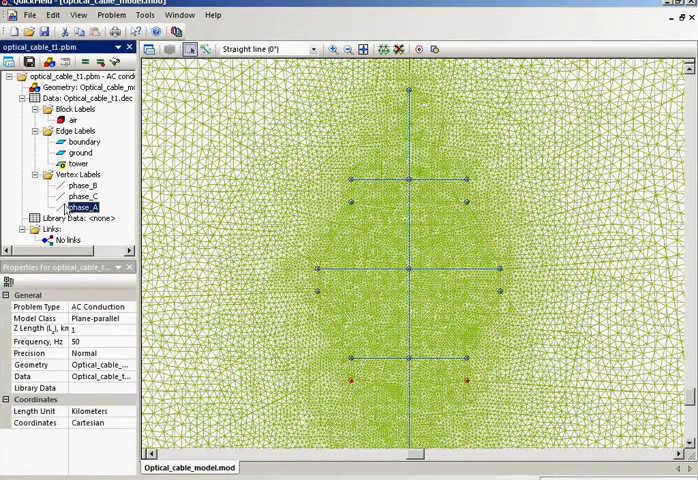
{"action": "left_click", "coordinate": [78, 184]}
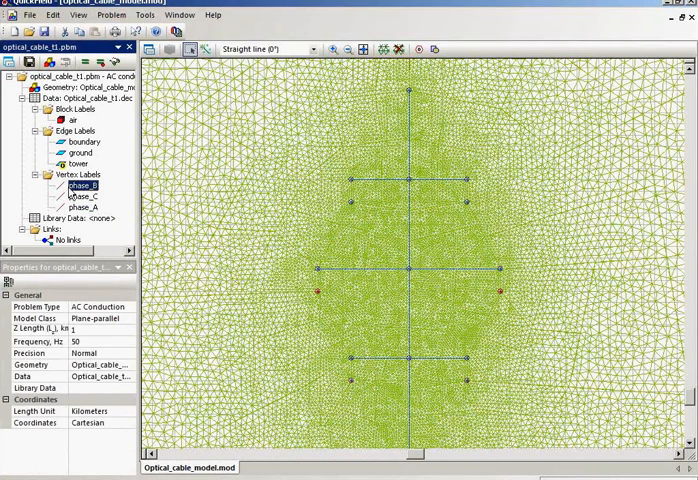
{"action": "left_click", "coordinate": [76, 208]}
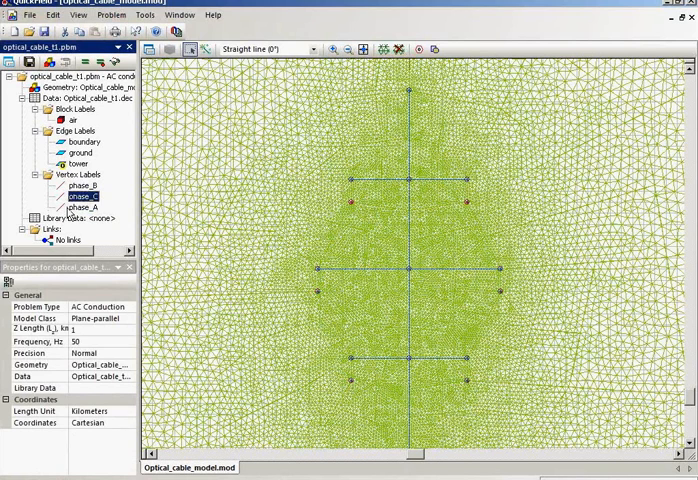
{"action": "double_click", "coordinate": [76, 206]}
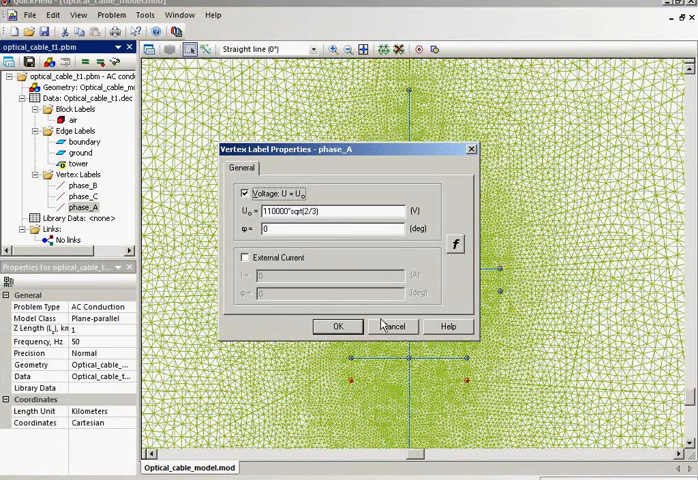
{"action": "left_click", "coordinate": [336, 326]}
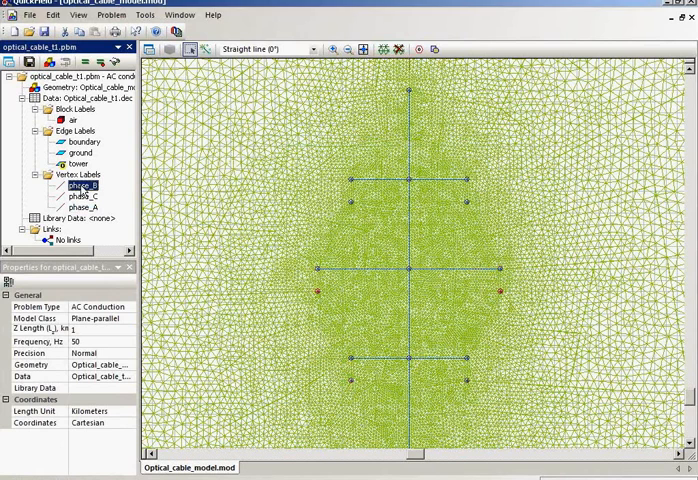
Review phase_B and phase_C voltage labels at 120° and 240° phase.
{"action": "double_click", "coordinate": [68, 184]}
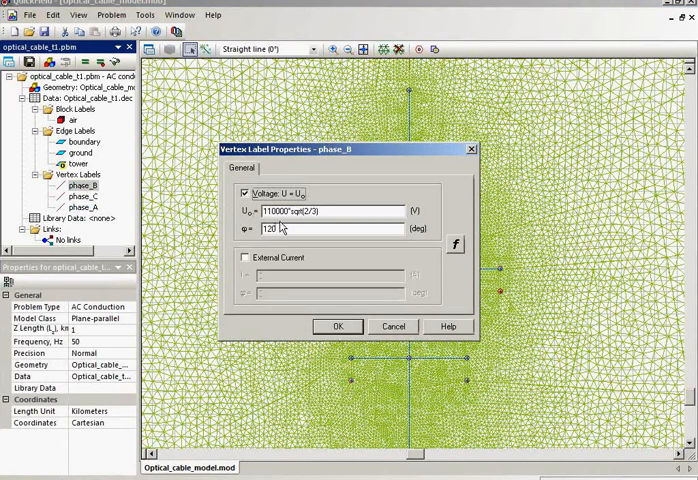
{"action": "mouse_move", "coordinate": [352, 288]}
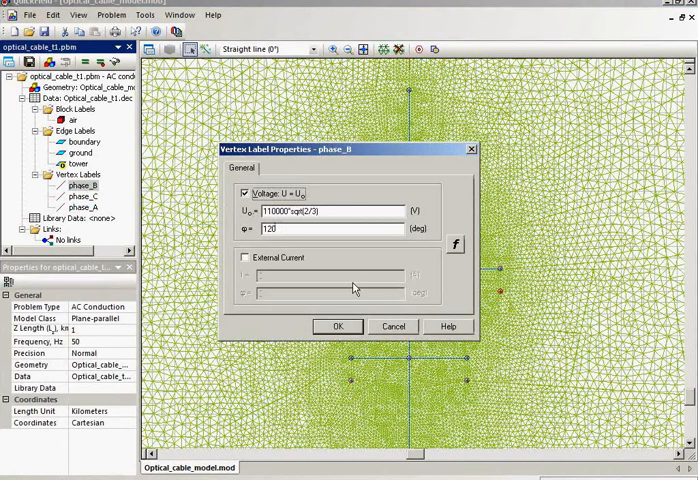
{"action": "left_click", "coordinate": [336, 326]}
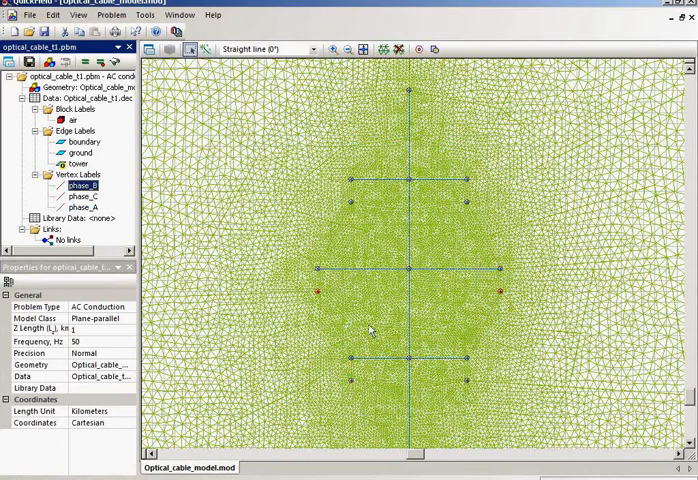
{"action": "double_click", "coordinate": [82, 196]}
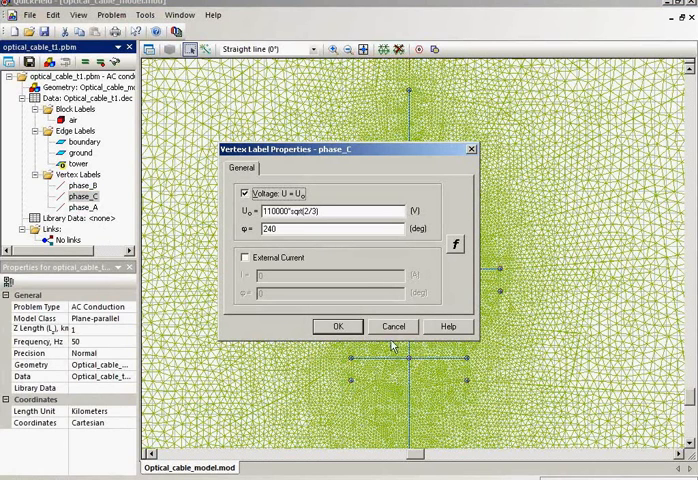
{"action": "left_click", "coordinate": [336, 326]}
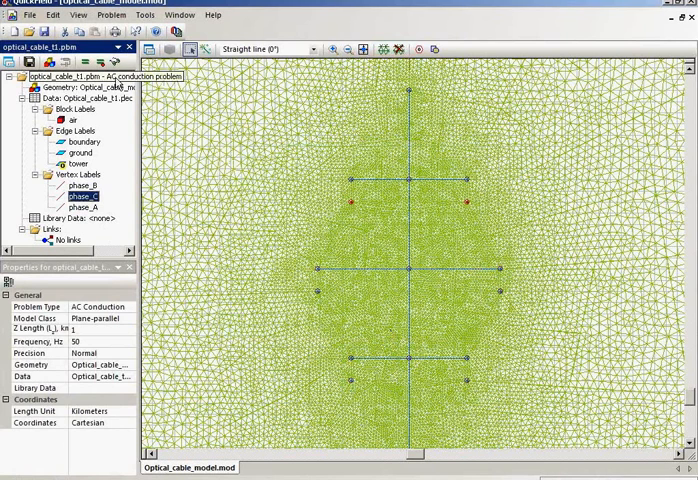
{"action": "mouse_move", "coordinate": [112, 50]}
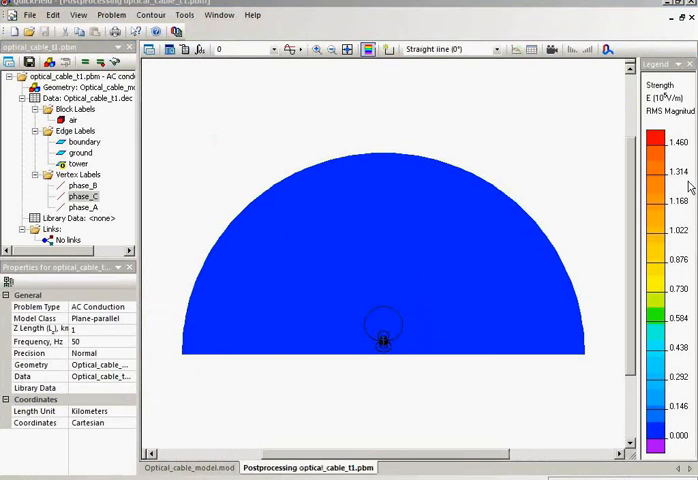
{"action": "mouse_move", "coordinate": [622, 192]}
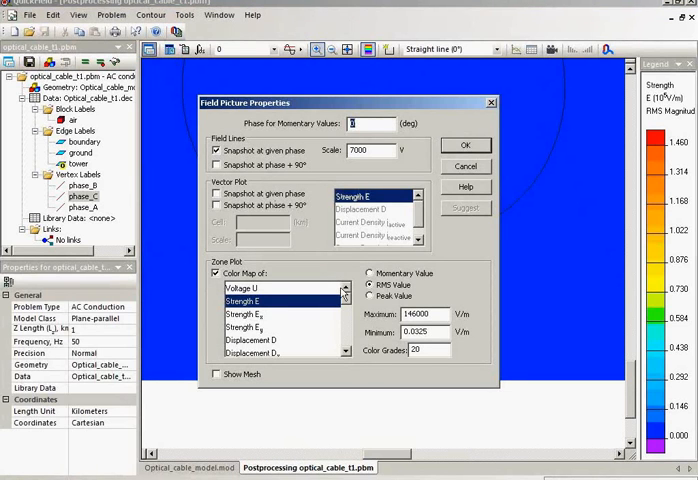
Switch the field picture colour map to Voltage U around the conductors.
{"action": "left_click", "coordinate": [262, 288]}
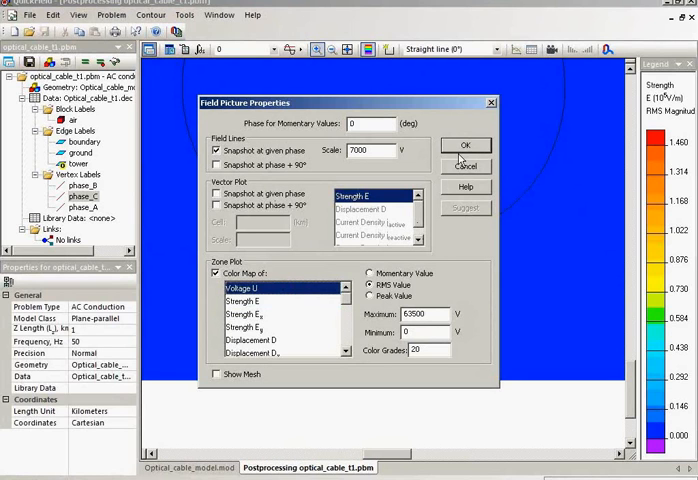
{"action": "left_click", "coordinate": [466, 146]}
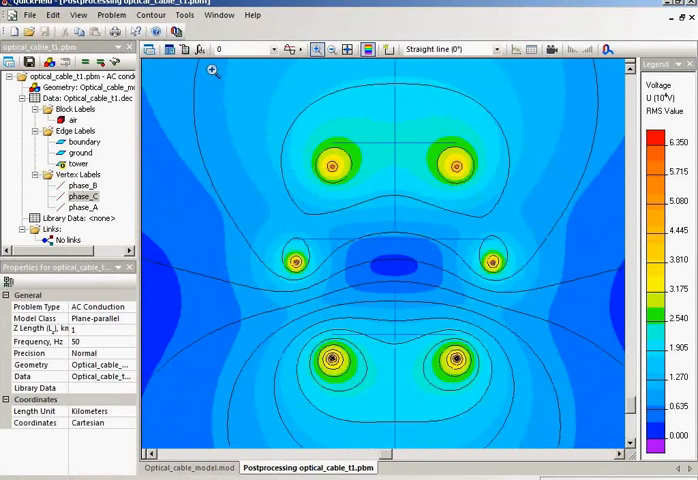
{"action": "mouse_move", "coordinate": [400, 264]}
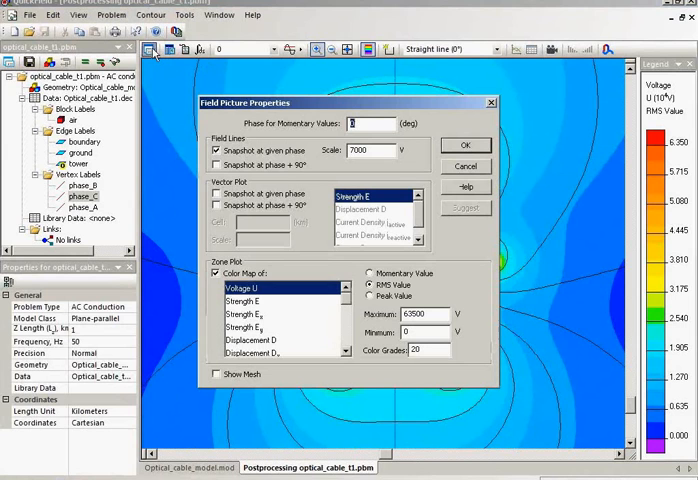
{"action": "left_click", "coordinate": [464, 144]}
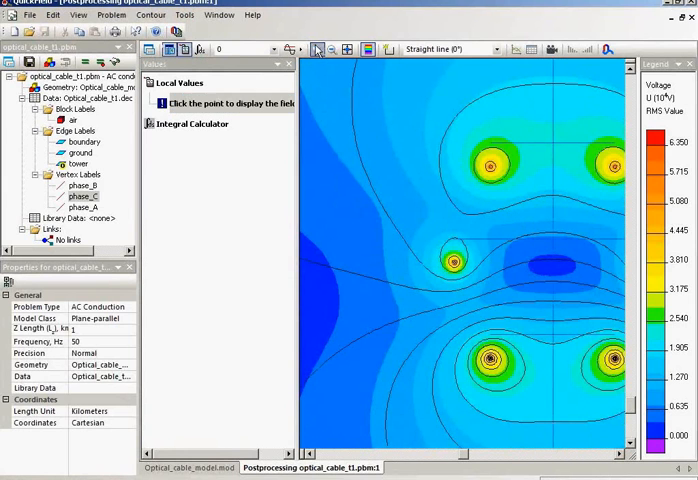
Probe a point between the conductors to list its local field values.
{"action": "left_click", "coordinate": [560, 268]}
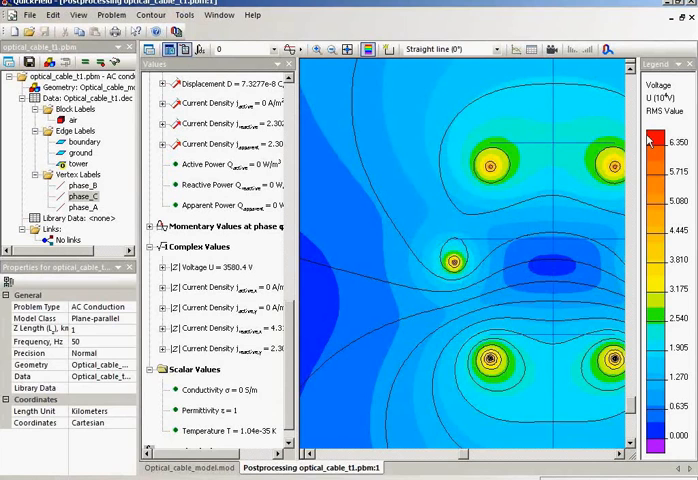
{"action": "mouse_move", "coordinate": [536, 262]}
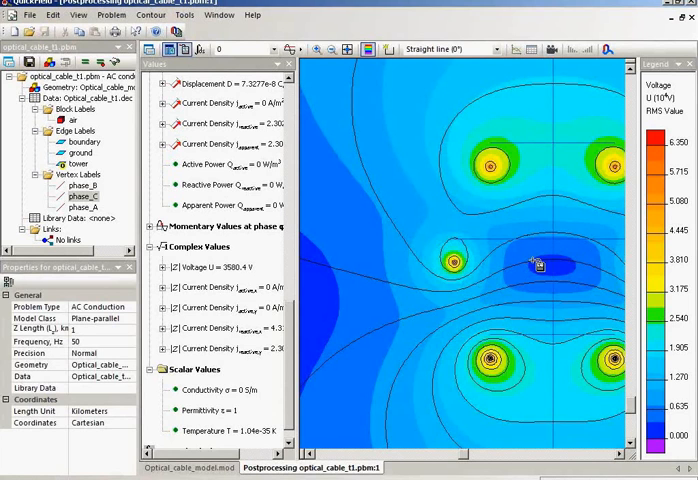
{"action": "mouse_move", "coordinate": [544, 260]}
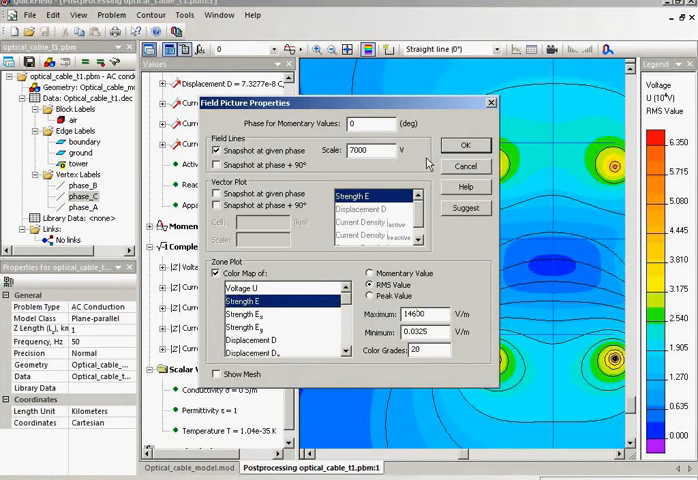
Apply the Strength E colour map to the field picture.
{"action": "left_click", "coordinate": [464, 146]}
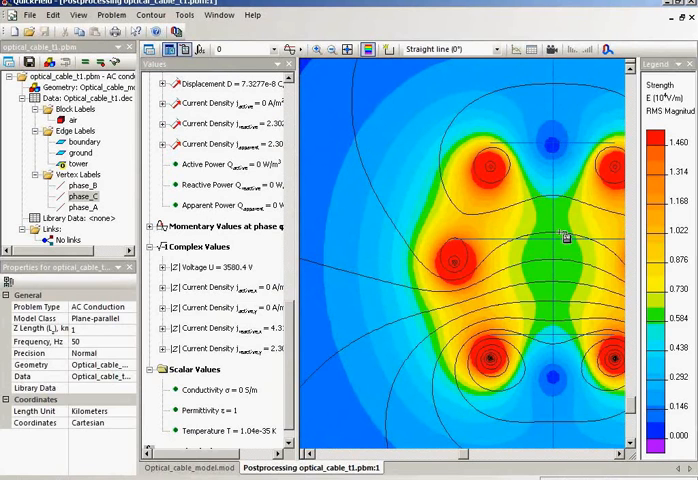
{"action": "mouse_move", "coordinate": [560, 290]}
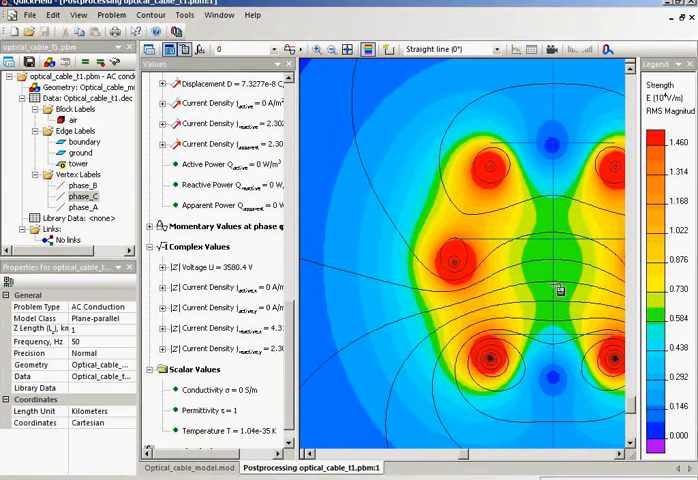
{"action": "mouse_move", "coordinate": [556, 264]}
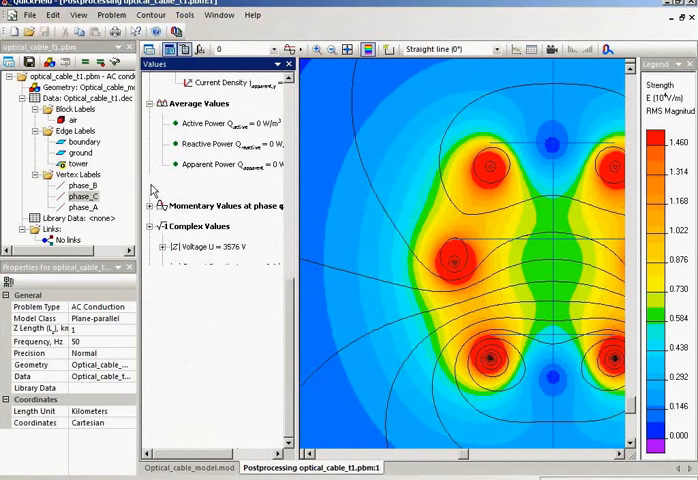
Collapse RMS values and expand Strength E to show its x and y components.
{"action": "left_click", "coordinate": [160, 204]}
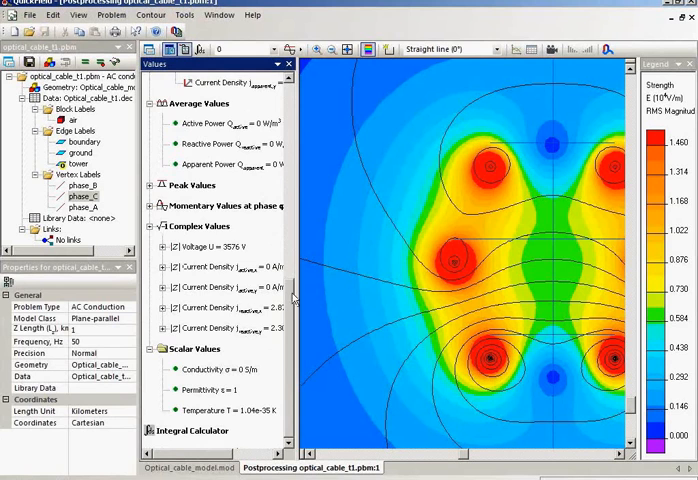
{"action": "scroll", "scroll_direction": "down", "scroll_amount": 3}
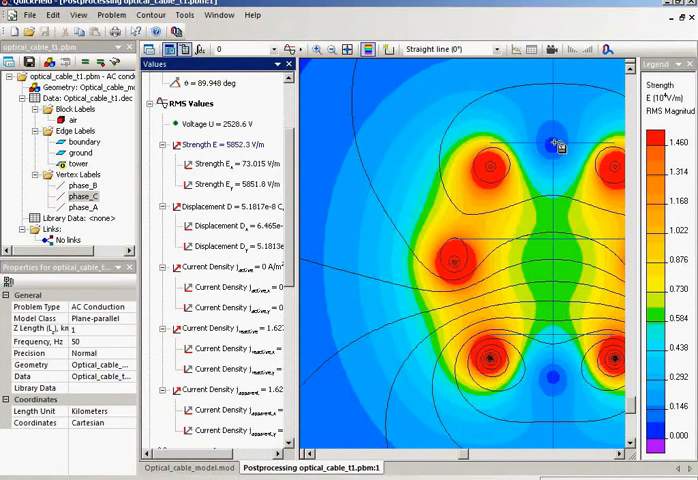
{"action": "left_click", "coordinate": [160, 208]}
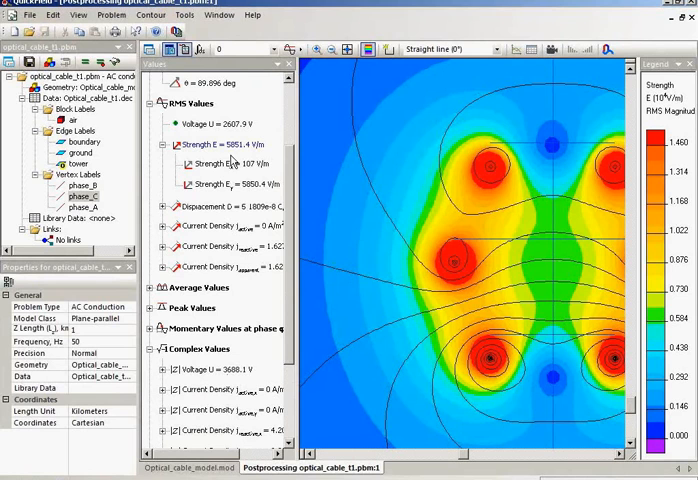
{"action": "mouse_move", "coordinate": [232, 164]}
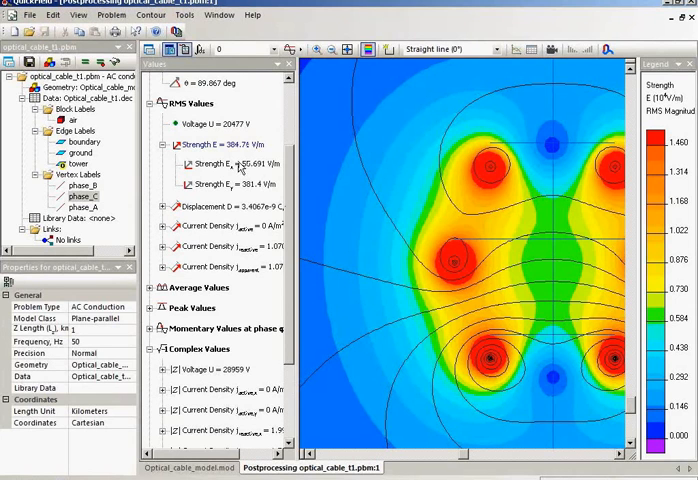
{"action": "mouse_move", "coordinate": [330, 262]}
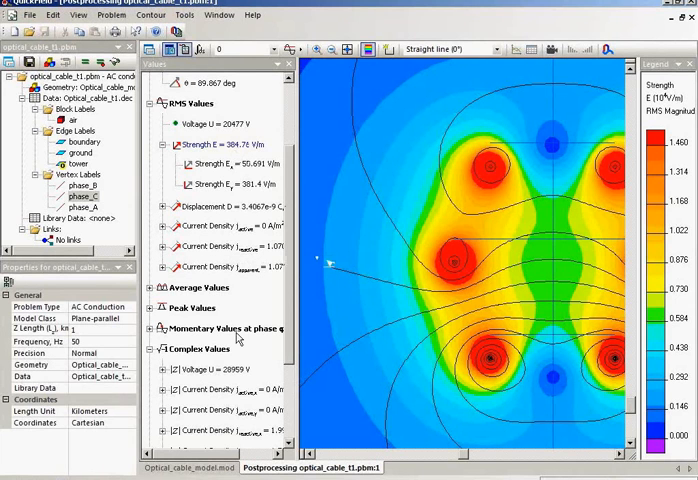